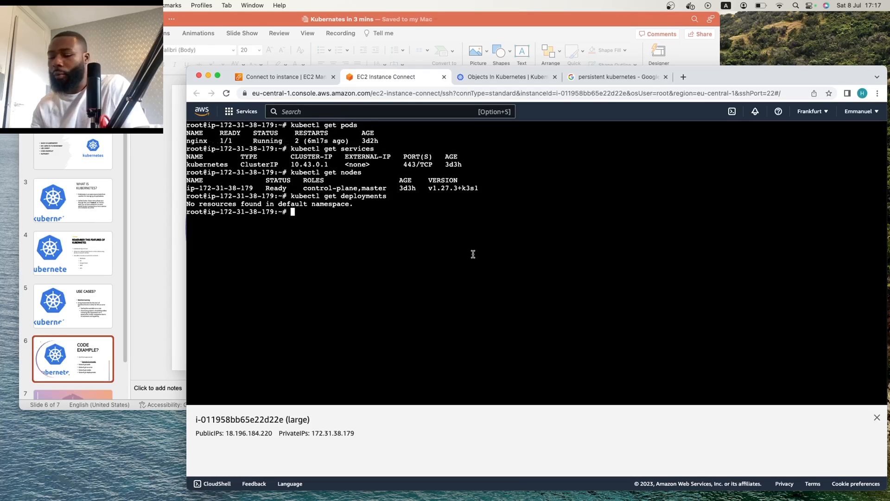
- List the home directory contents with ls, showing nginx.yaml and snap
{"action": "type", "text": "ls"}
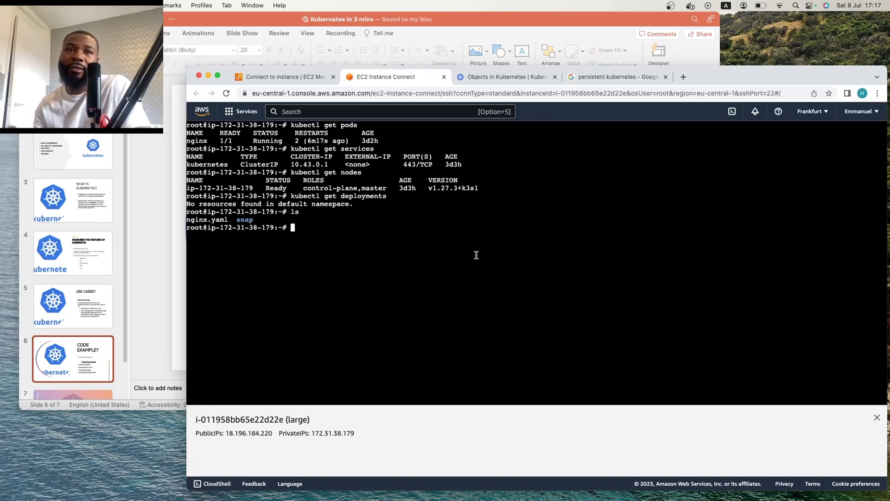
{"action": "type", "text": "s"}
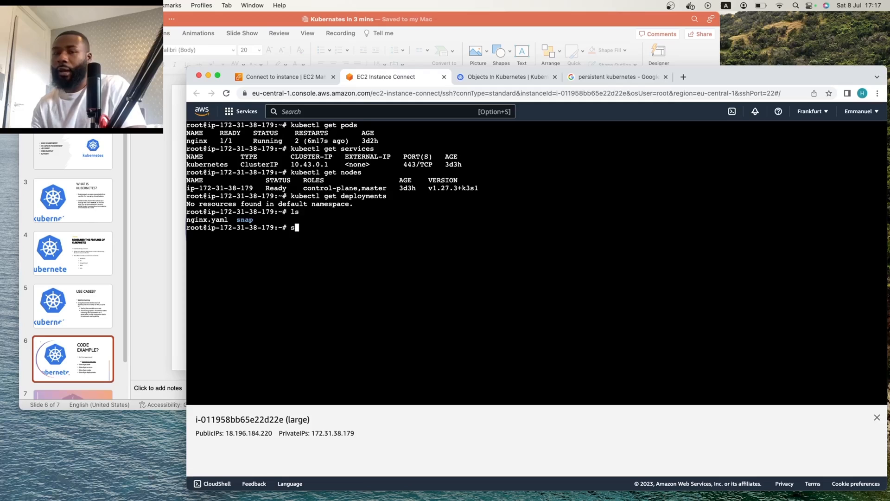
- Print nginx.yaml with cat and highlight the nginx Pod's spec section
{"action": "type", "text": "cat nginx.yaml"}
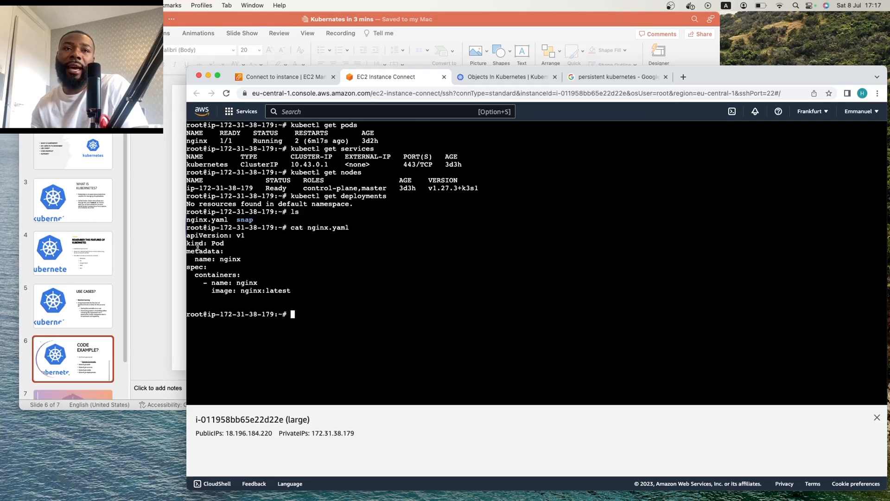
{"action": "double_click", "coordinate": [197, 267]}
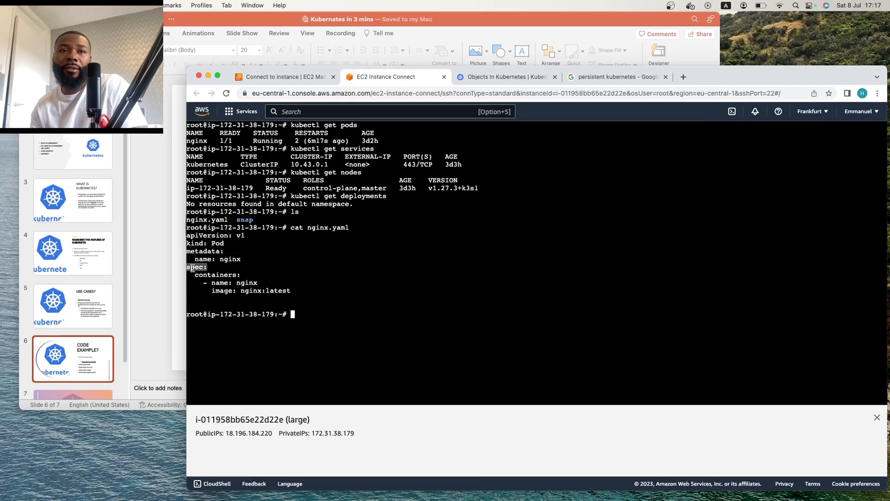